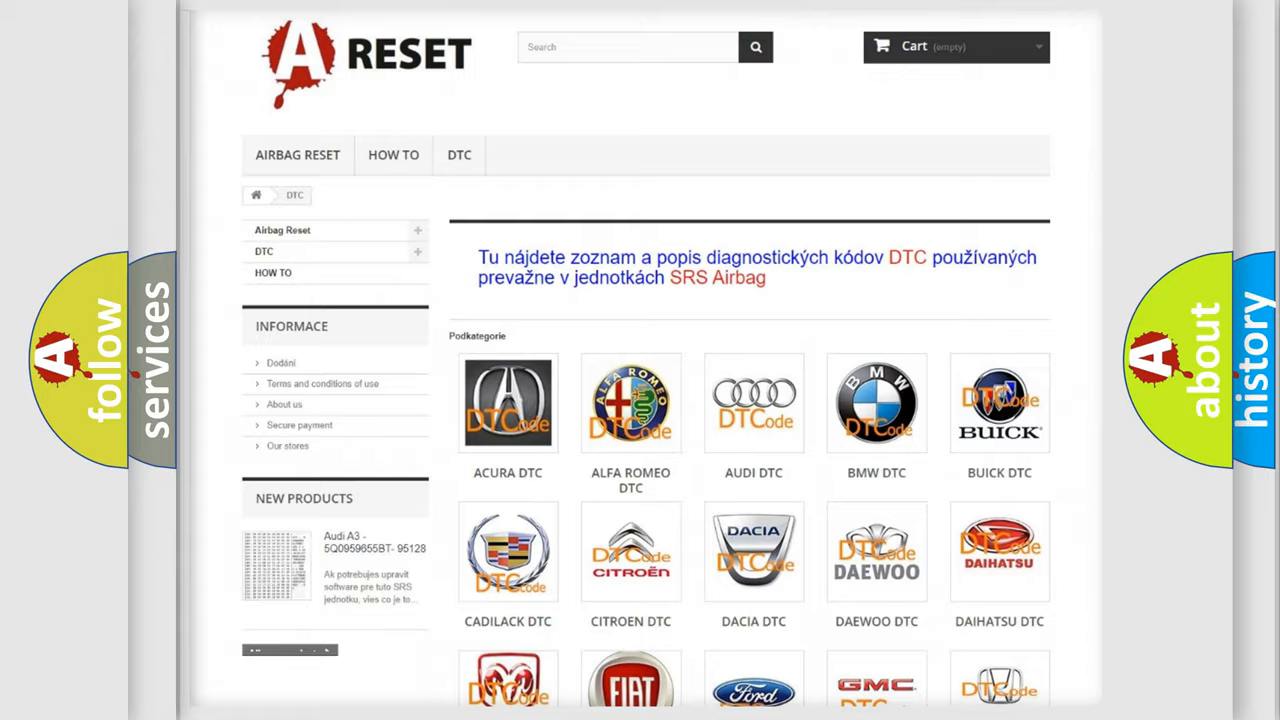
Step: Open the Infiniti DTC page from the category grid, listing codes such as B0002 and B0012
scroll(down, 3)
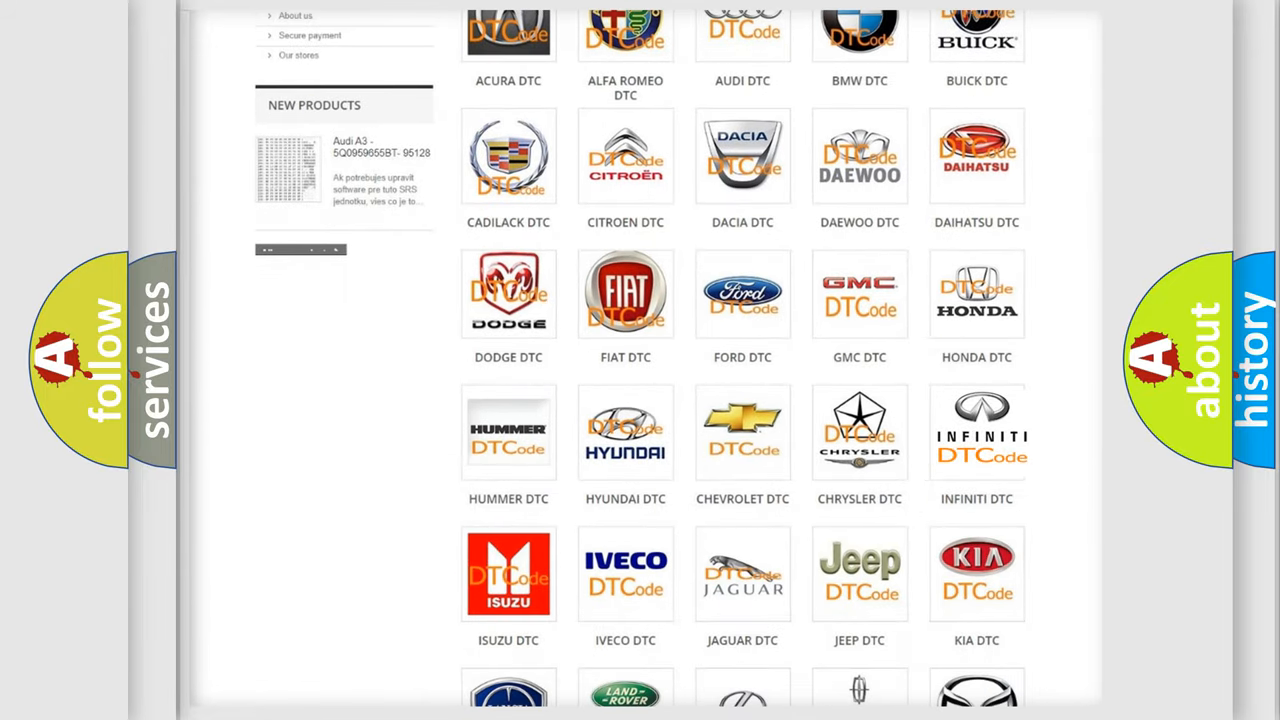
click(976, 432)
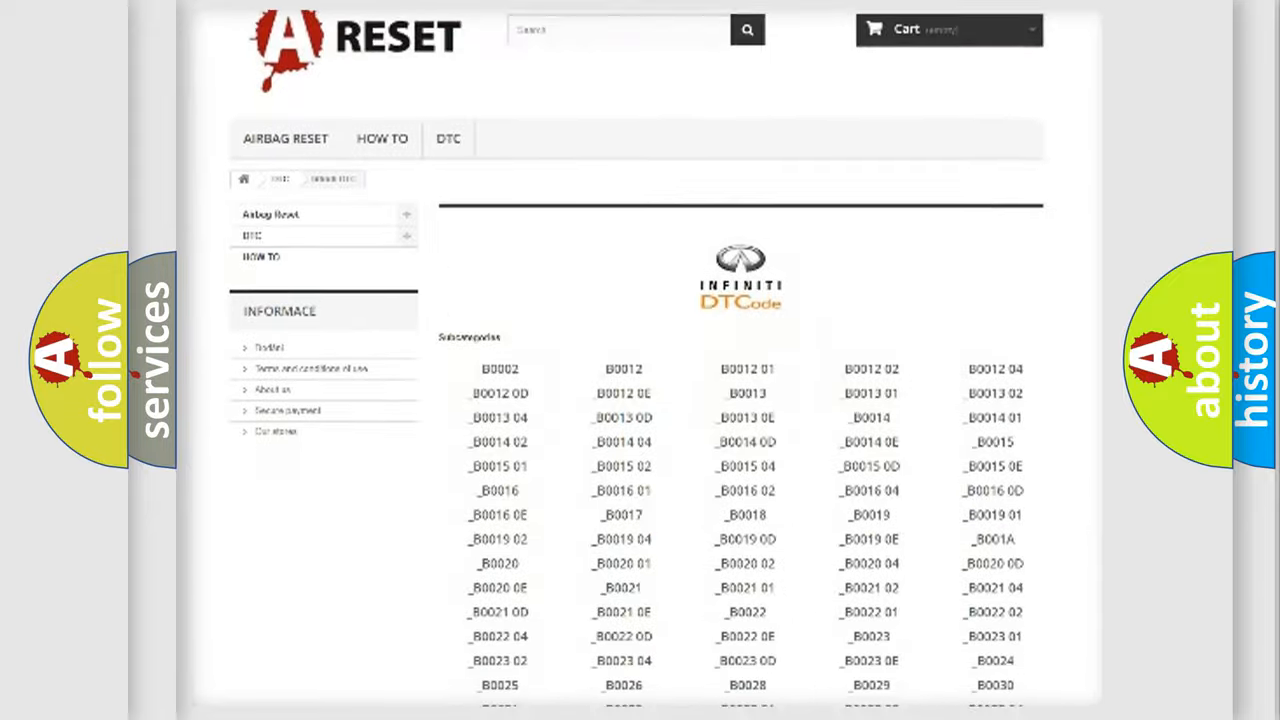